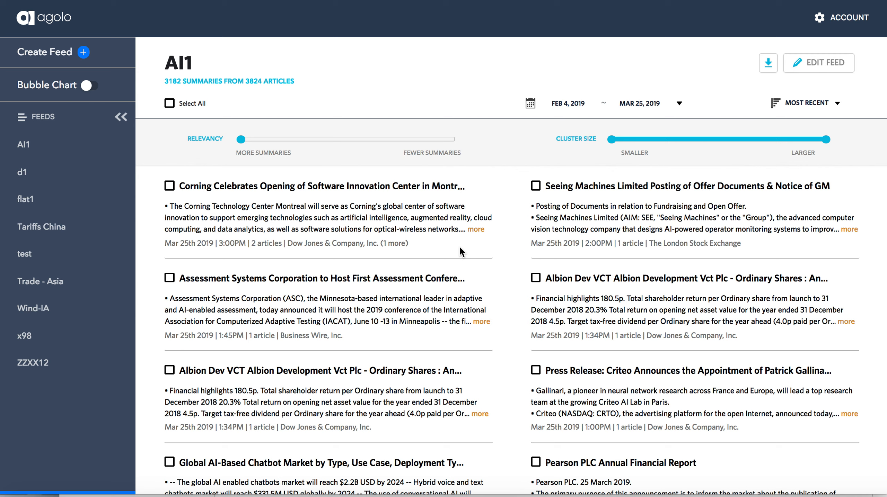
mouse_move(63, 84)
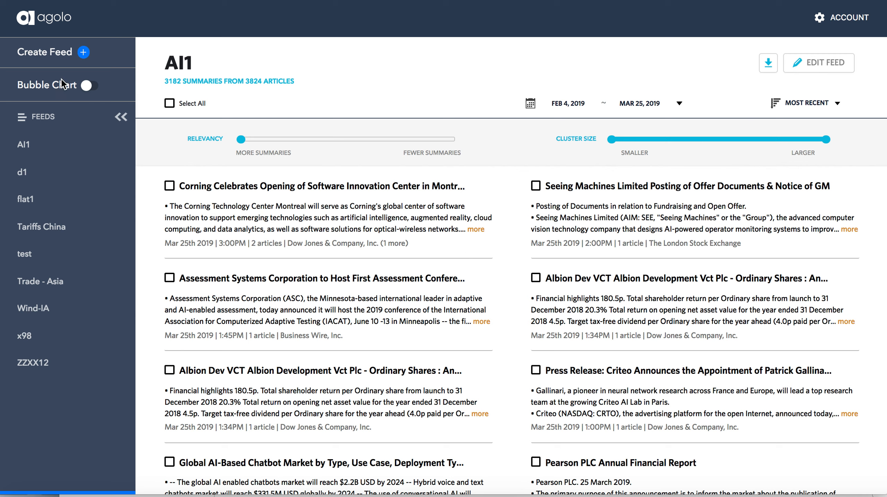
mouse_move(55, 59)
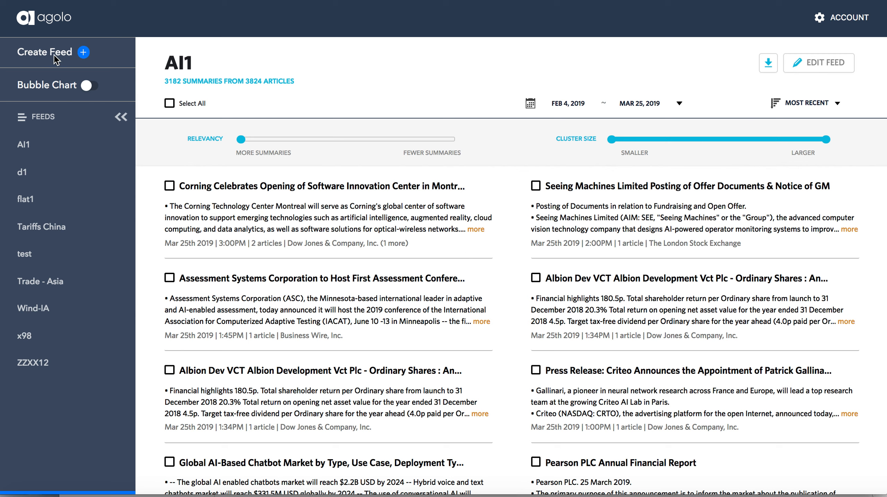
- Start a new feed and name it 'wind energy'
left_click(44, 52)
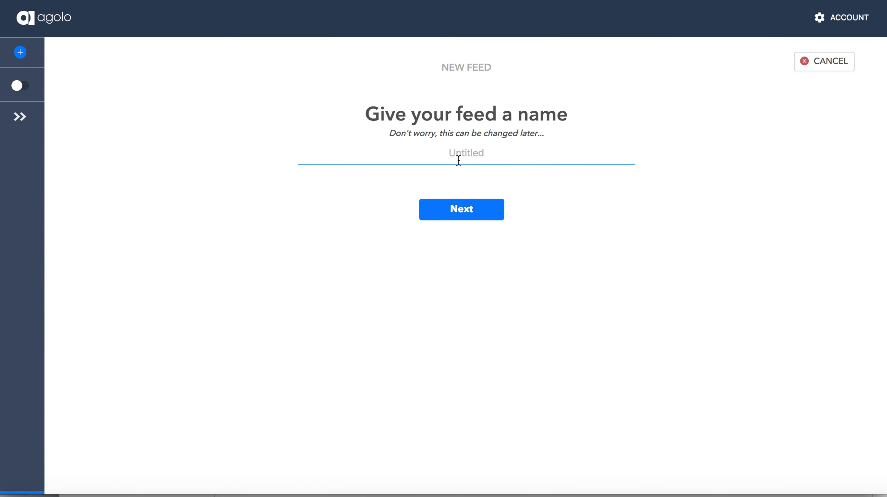
left_click(466, 161)
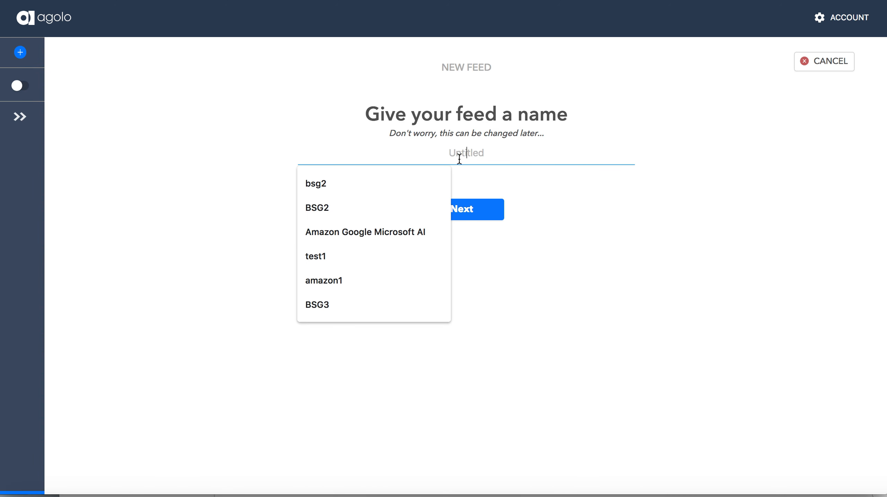
type("wind energy")
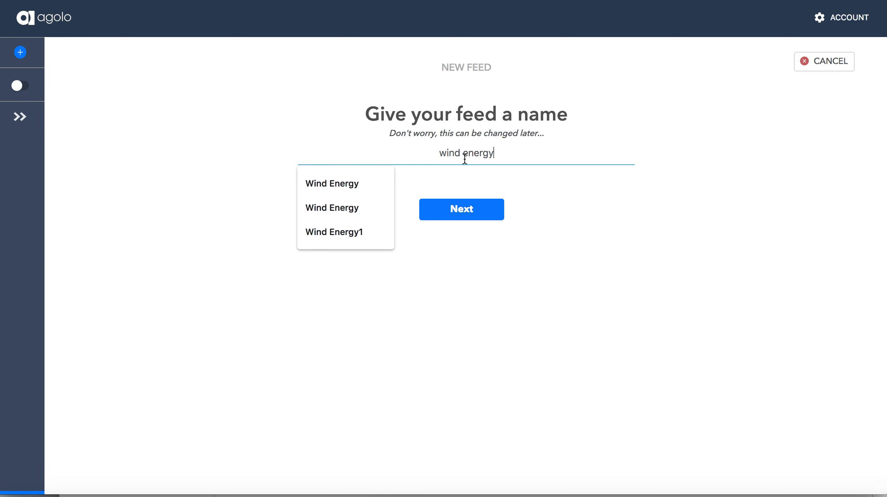
- Add Factiva plus web sources Orsted, Vestas, Nordex and Siemens Gamesa to the feed
left_click(461, 209)
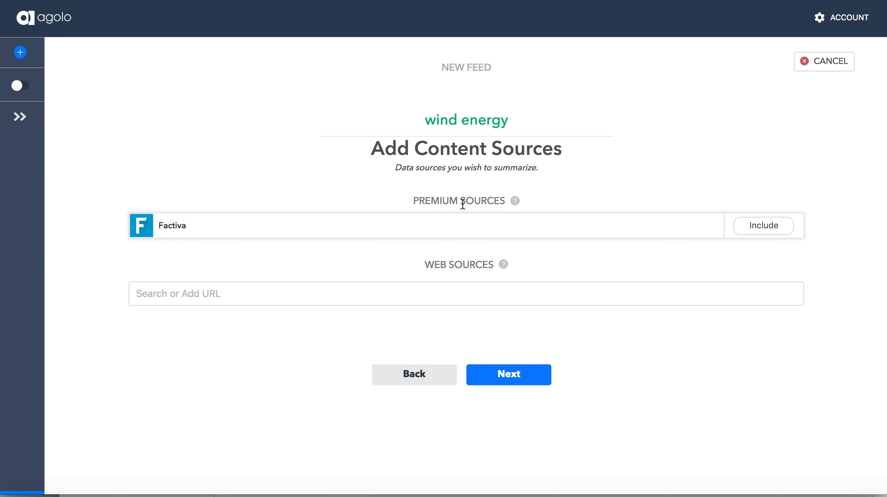
mouse_move(651, 257)
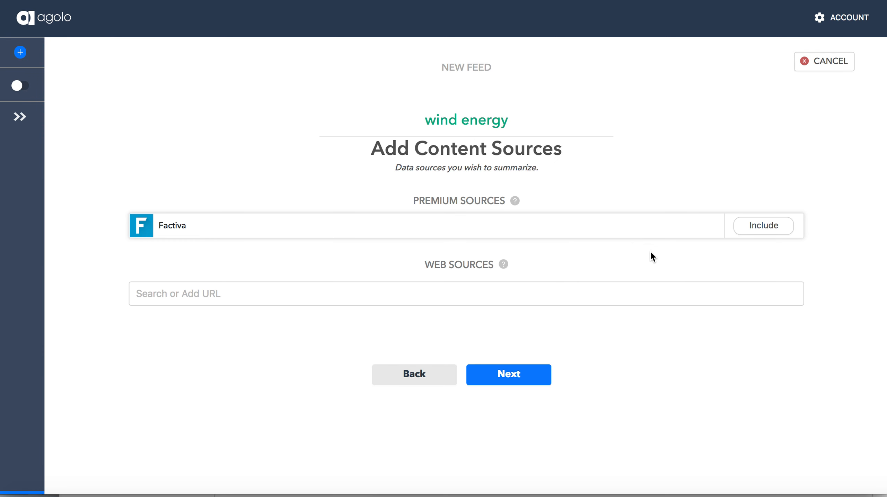
left_click(763, 226)
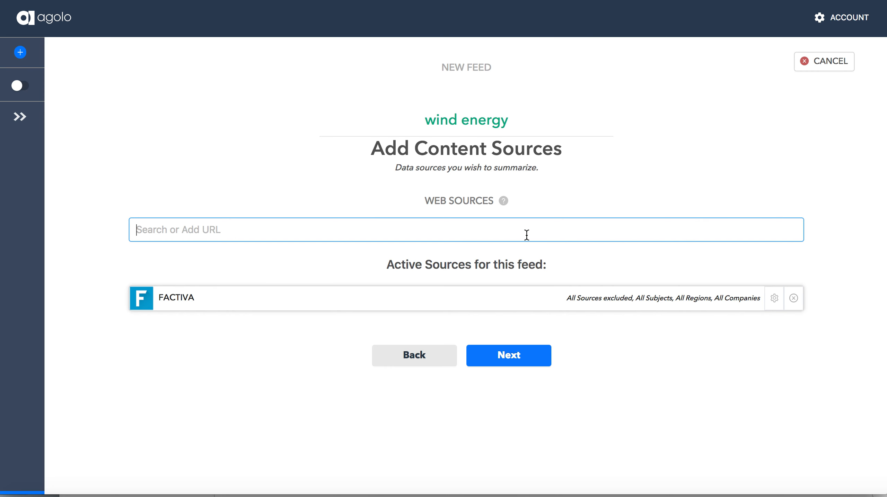
type("orste")
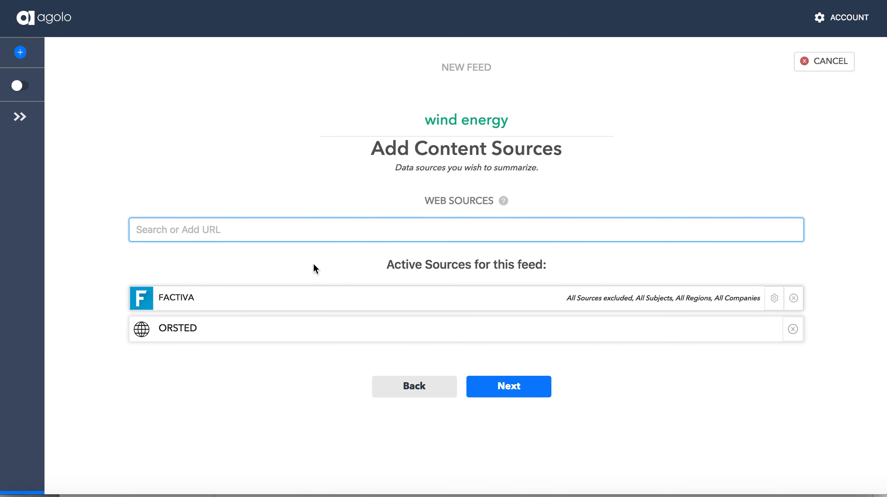
type("vestas")
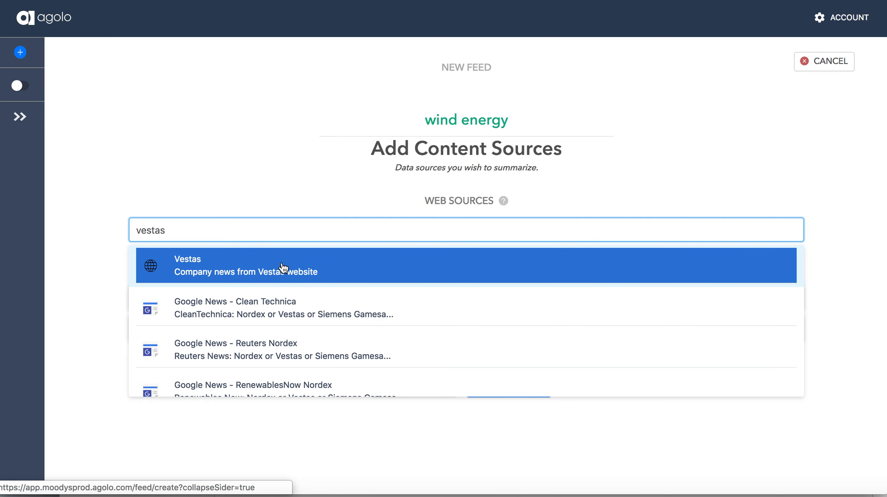
type("nordex")
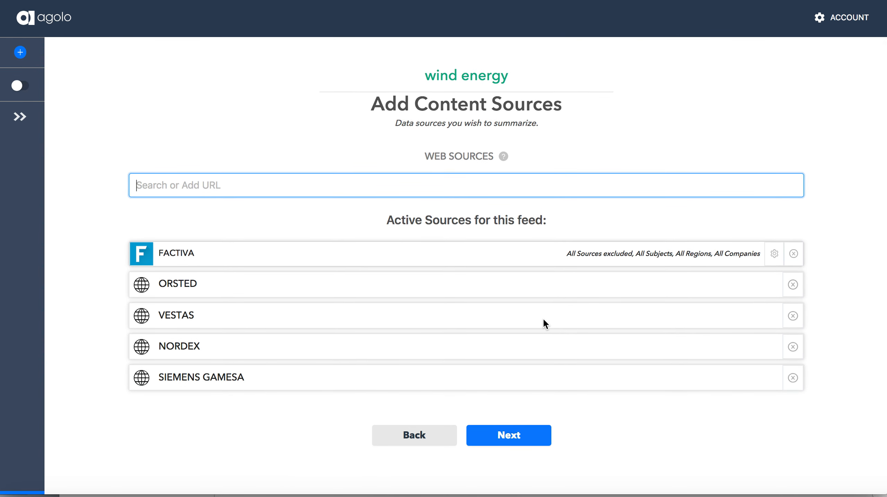
mouse_move(508, 435)
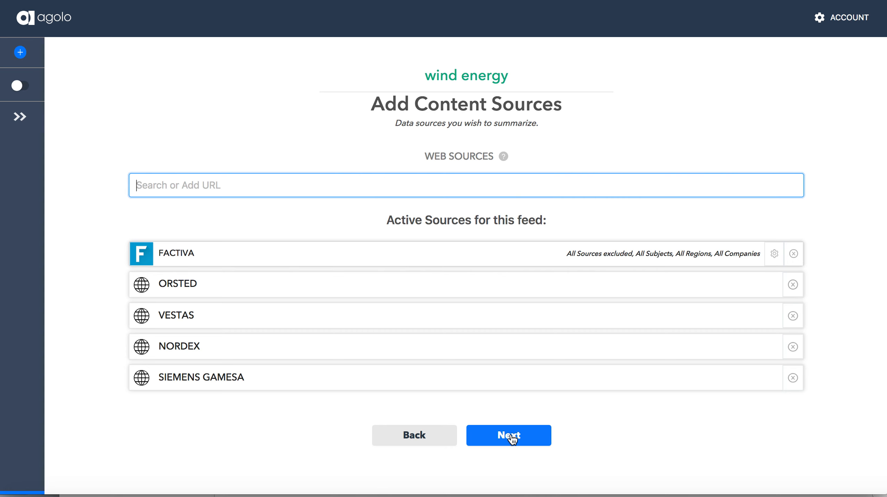
- Require 'wind' with any of turbine, offshore, onshore, contract, energy or deal as keywords
left_click(507, 435)
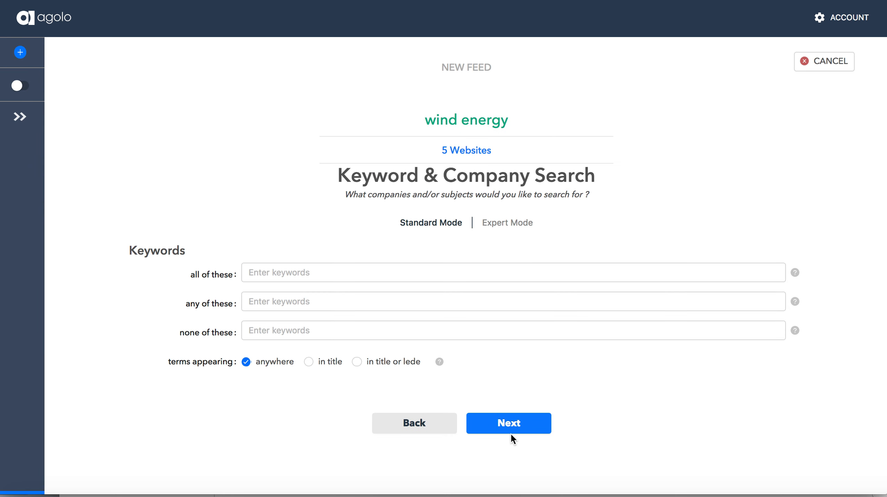
left_click(424, 272)
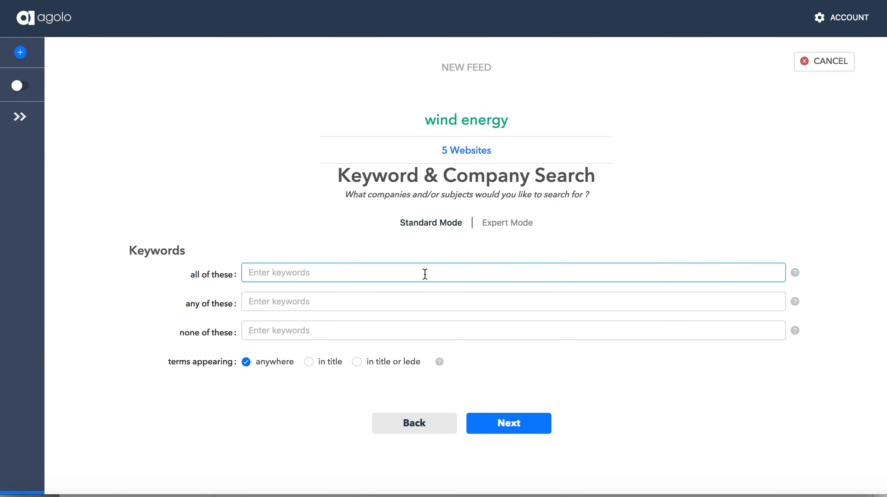
type("wind")
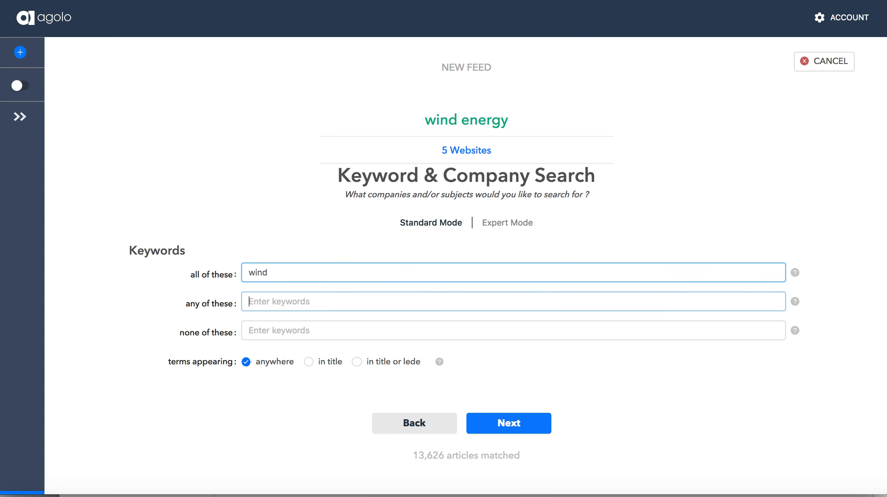
left_click(512, 301)
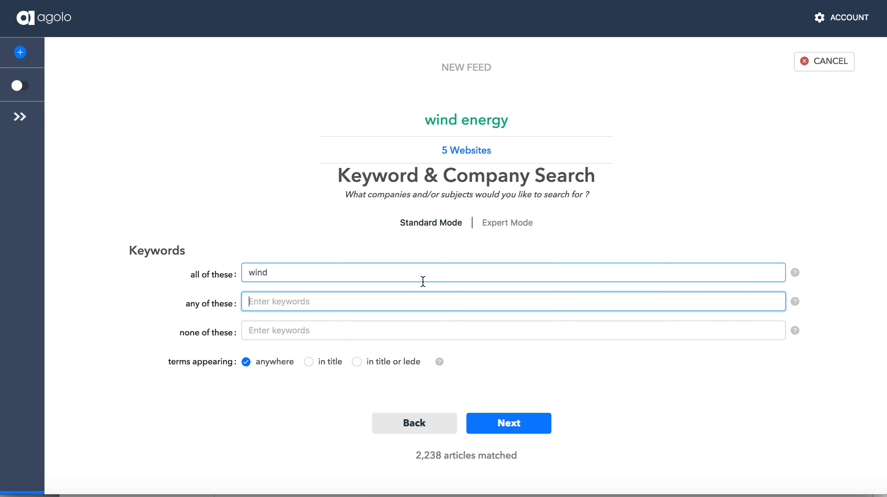
type("turn")
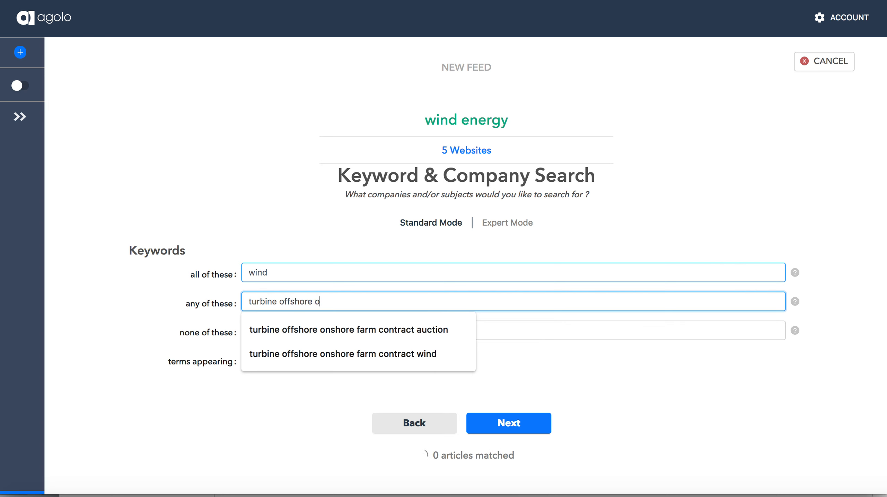
type("nshore")
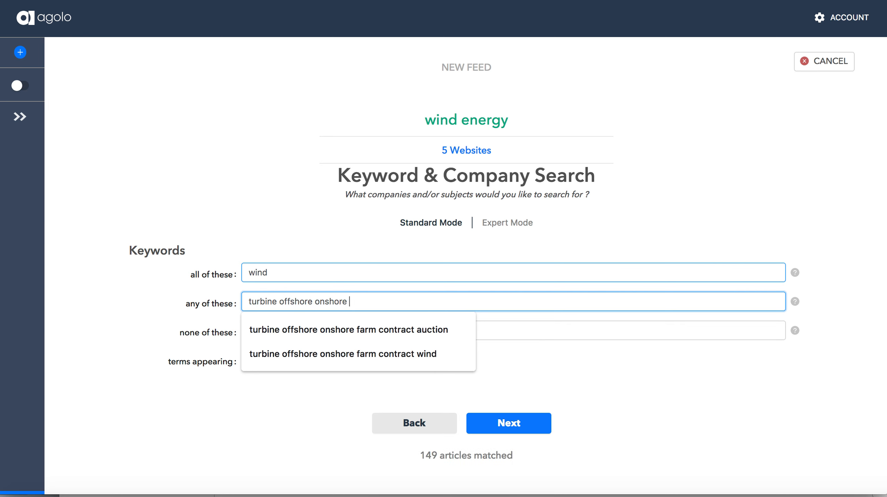
type("contract energy")
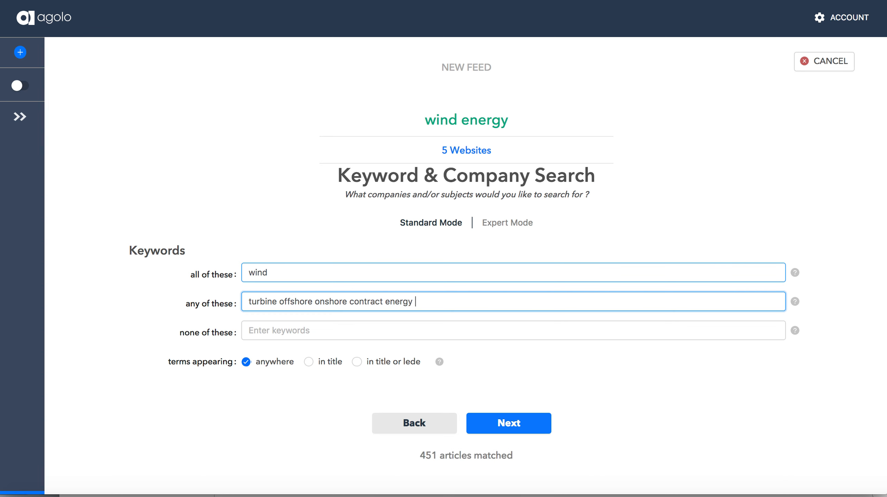
type("deal")
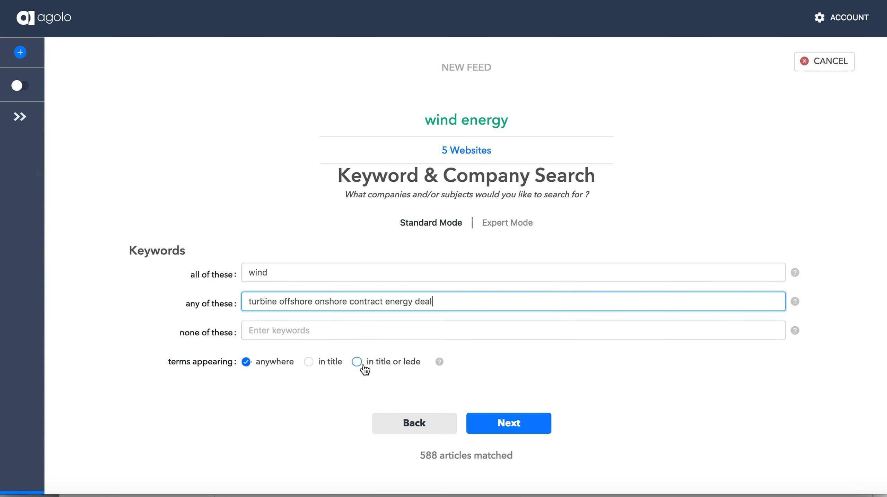
mouse_move(352, 372)
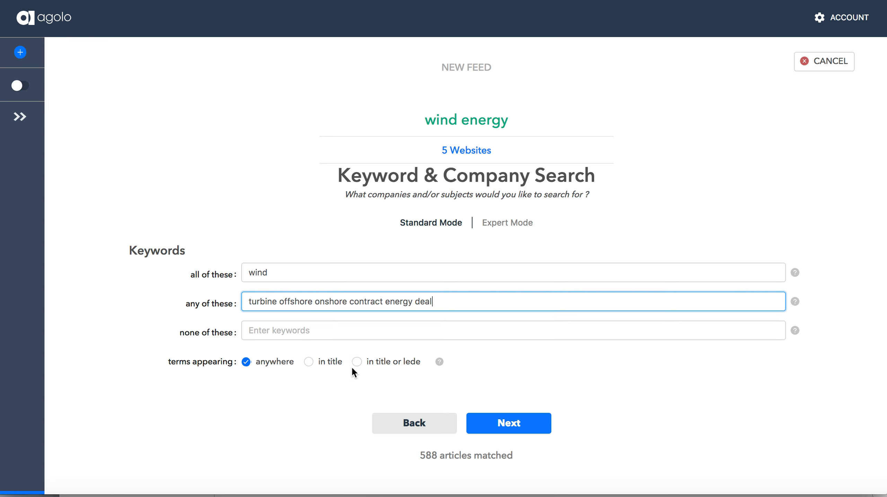
- Match keywords only in title or lede and set the time range to 1 Week
left_click(356, 361)
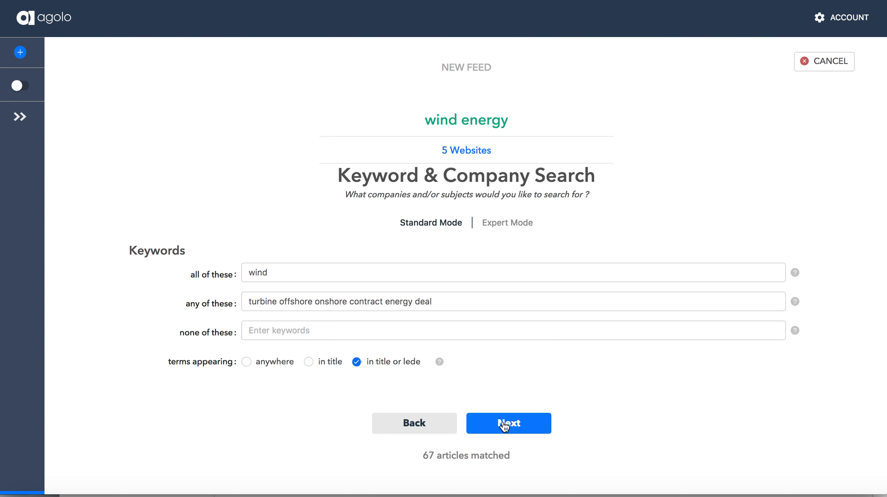
left_click(507, 423)
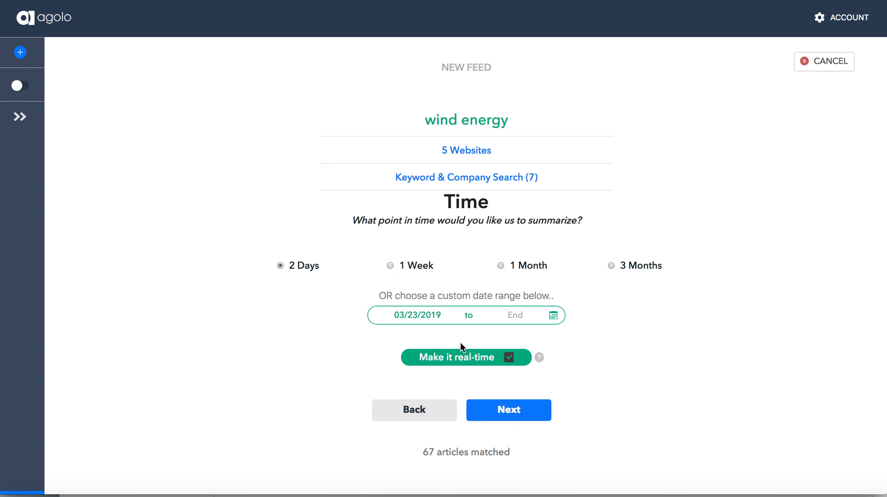
left_click(390, 266)
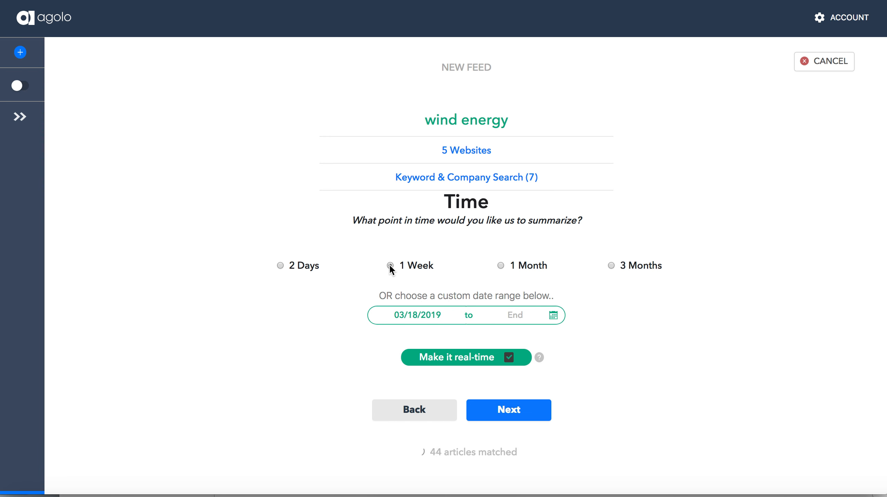
- Confirm the time range and create the Wind Energy feed, loading its summaries
left_click(508, 410)
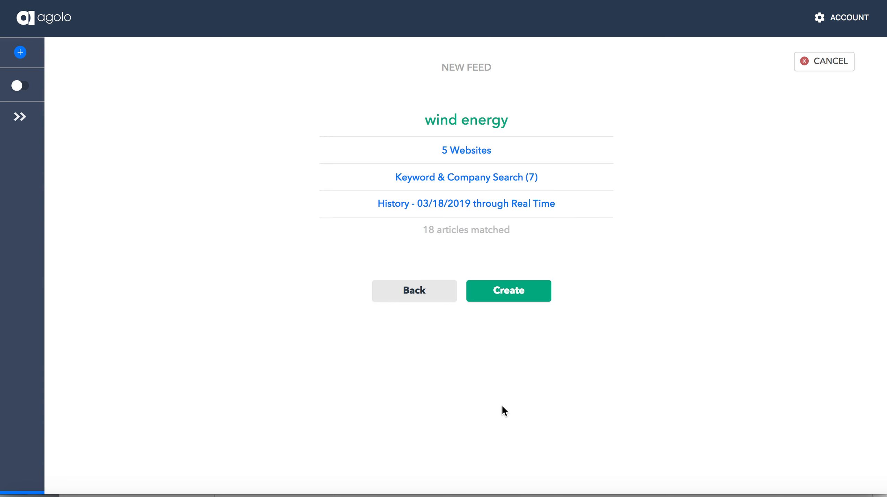
left_click(508, 290)
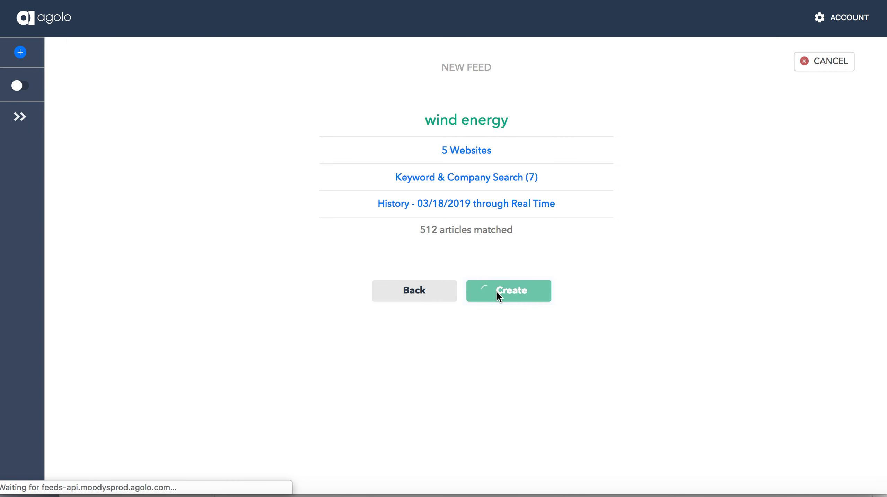
left_click(508, 291)
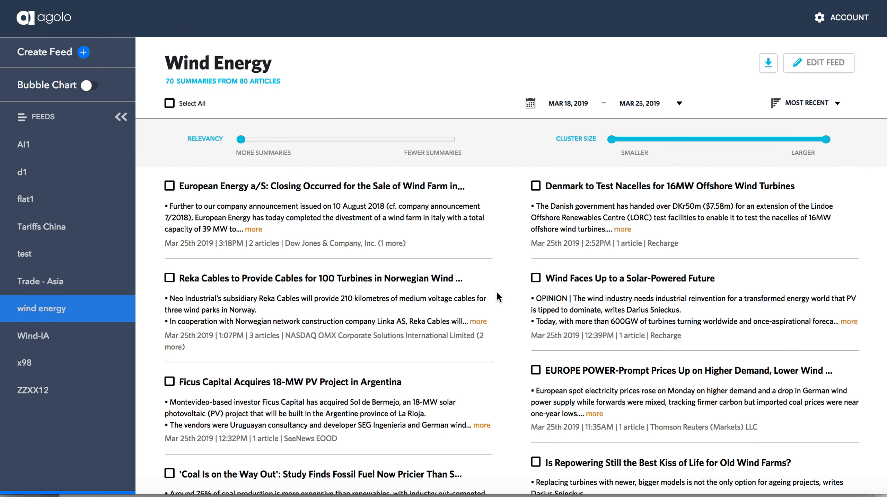
scroll("down", 3)
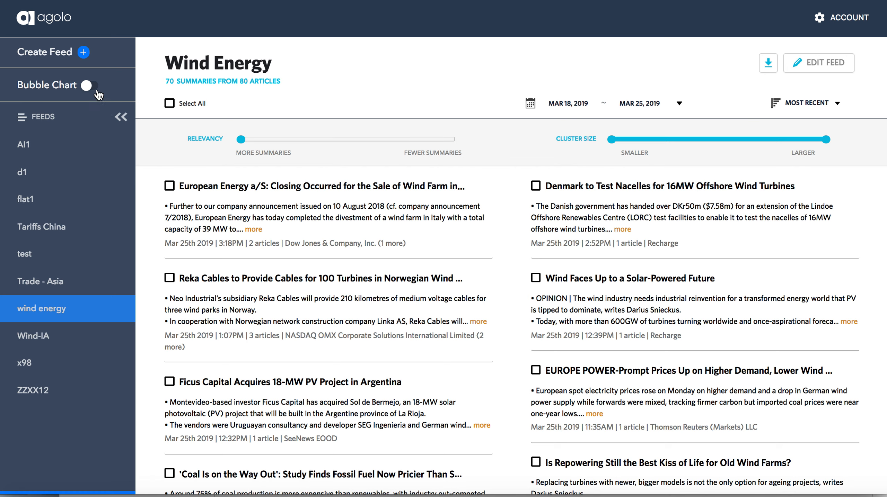
- Show the feed's summaries as a bubble chart by date and relevancy
left_click(87, 85)
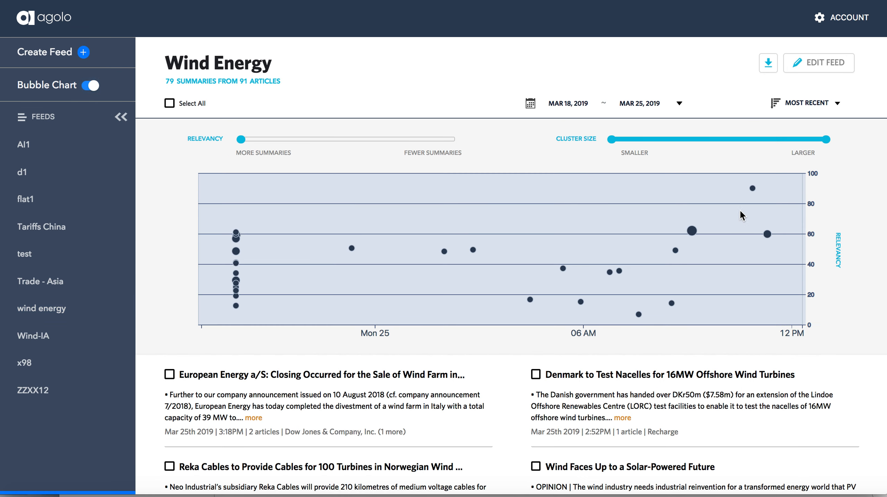
mouse_move(510, 281)
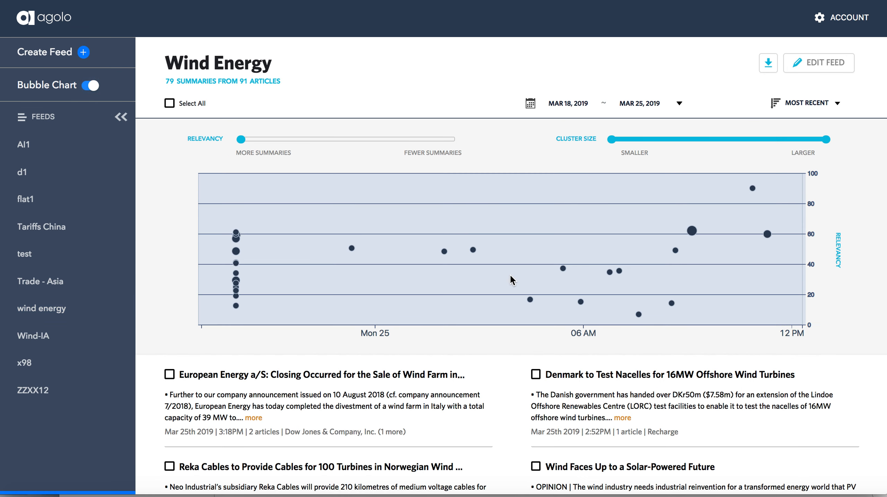
mouse_move(457, 211)
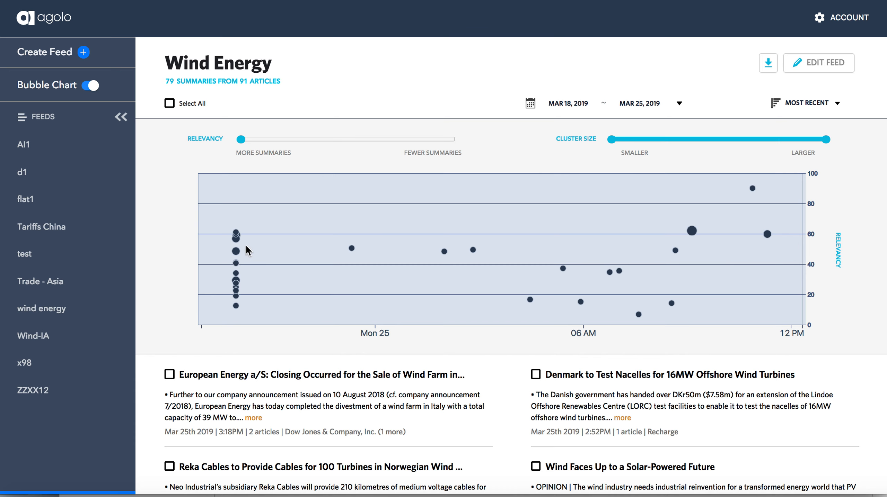
- Raise relevancy to about a third and keep only larger clusters, leaving 16 summaries
left_click_drag(240, 138, 242, 140)
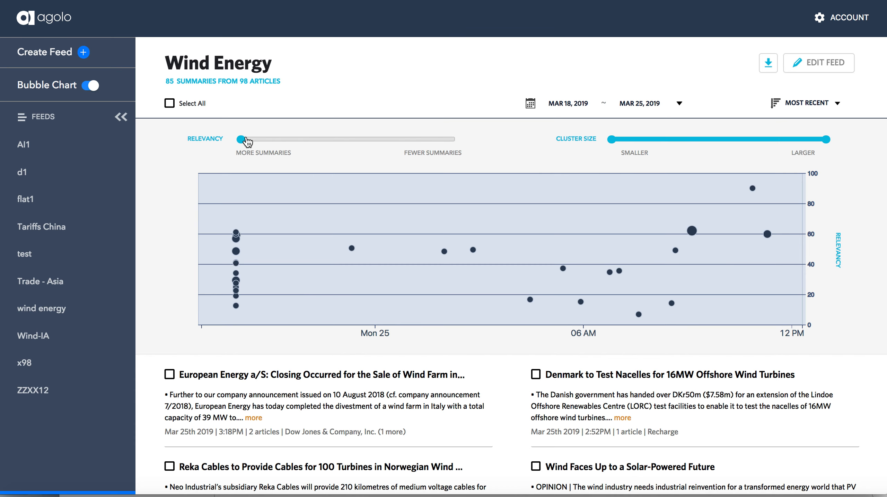
left_click_drag(243, 139, 299, 140)
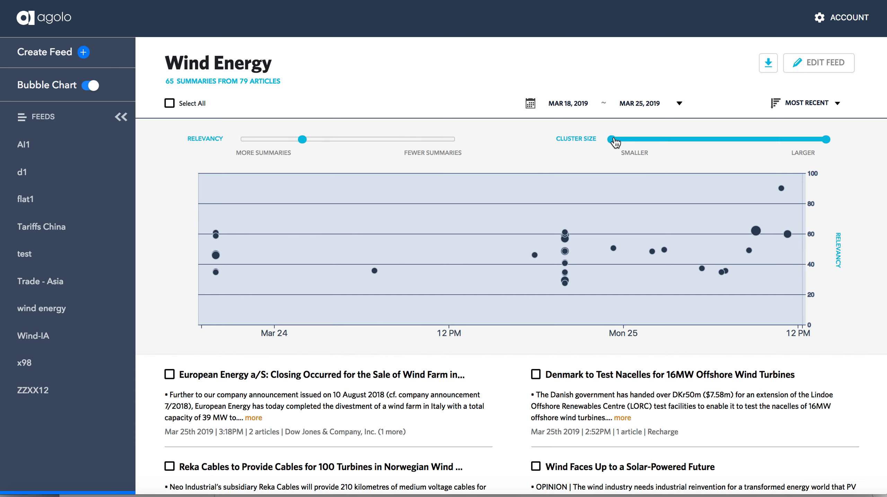
left_click_drag(825, 140, 718, 140)
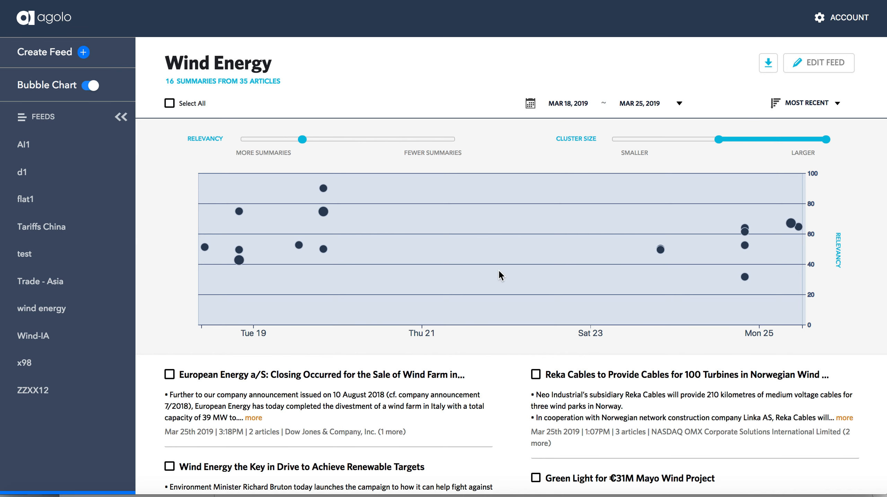
mouse_move(323, 216)
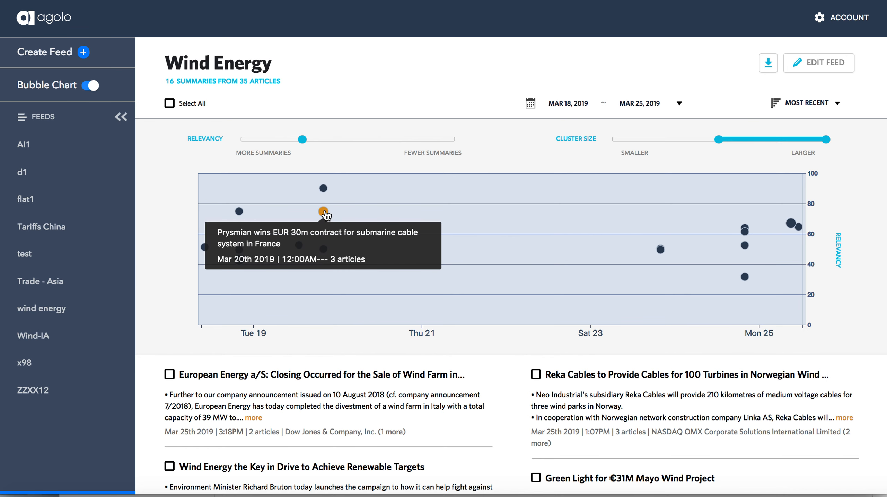
- Open the Prysmian cable bubble's summary and view its floating offshore wind farm source article
left_click(323, 211)
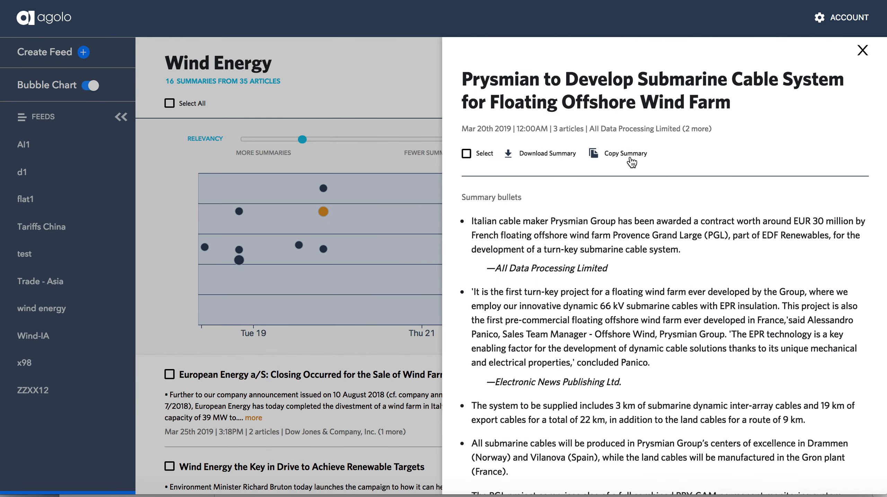
mouse_move(785, 160)
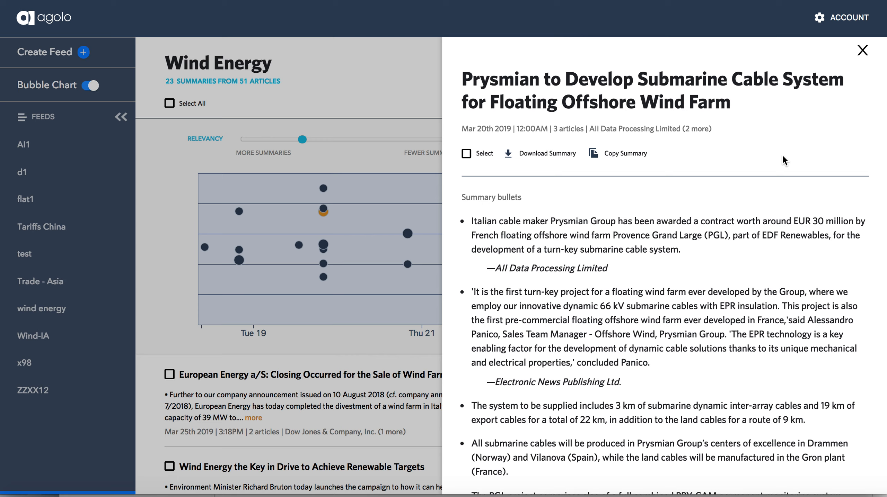
mouse_move(811, 163)
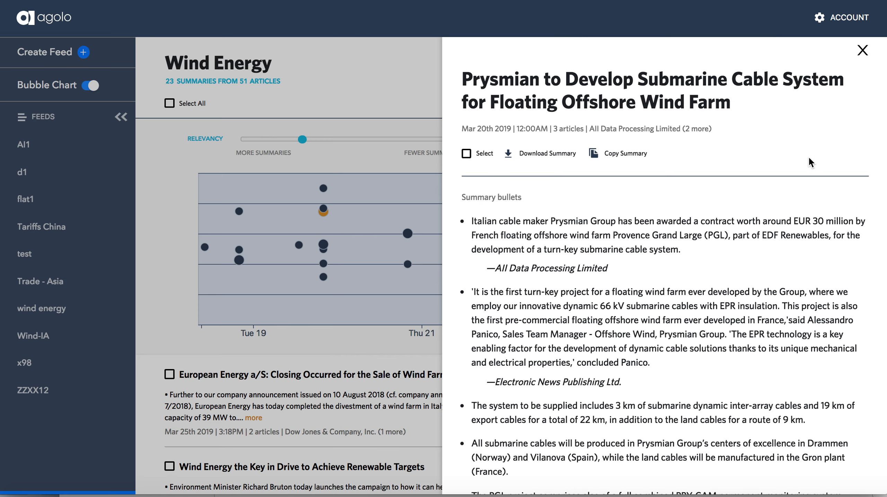
scroll("down", 3)
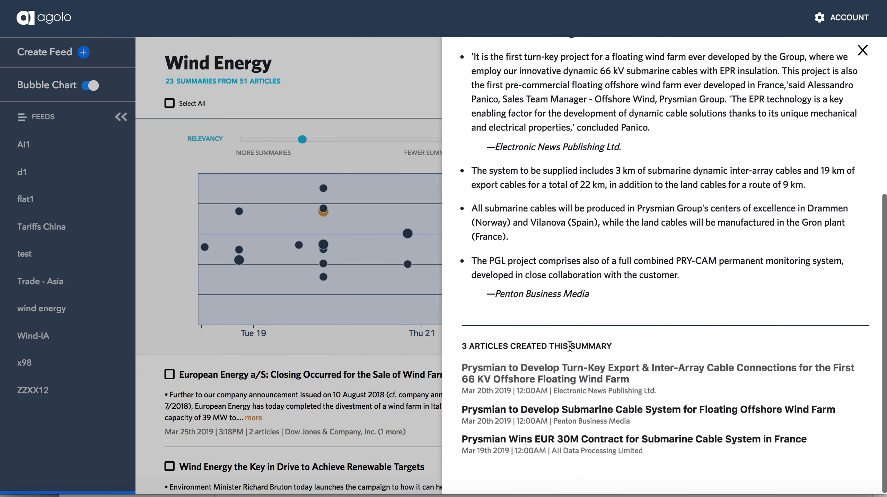
mouse_move(716, 171)
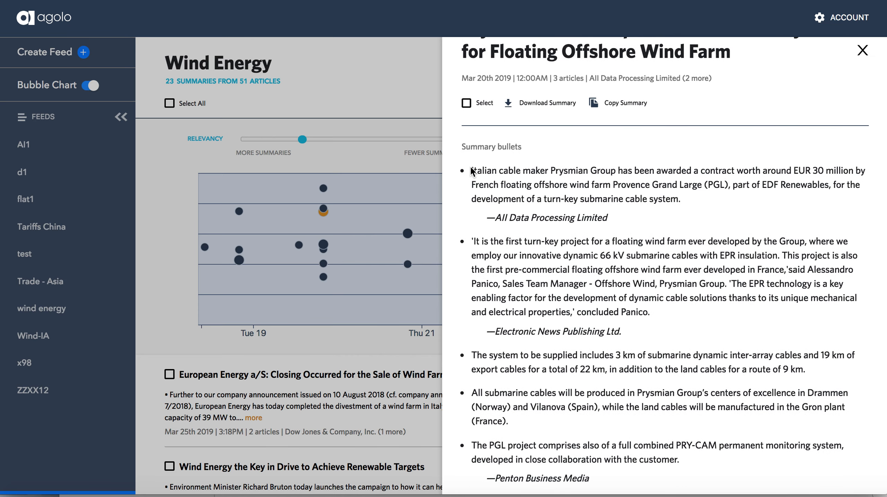
left_click_drag(473, 170, 682, 198)
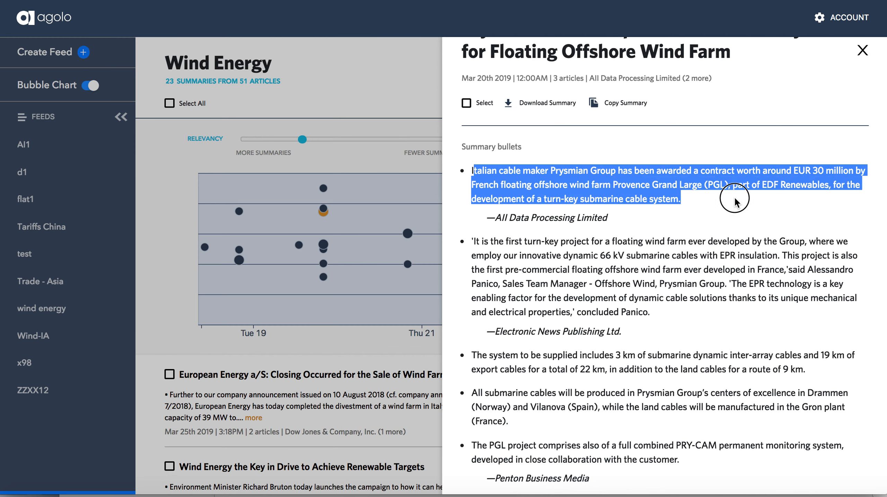
left_click(474, 249)
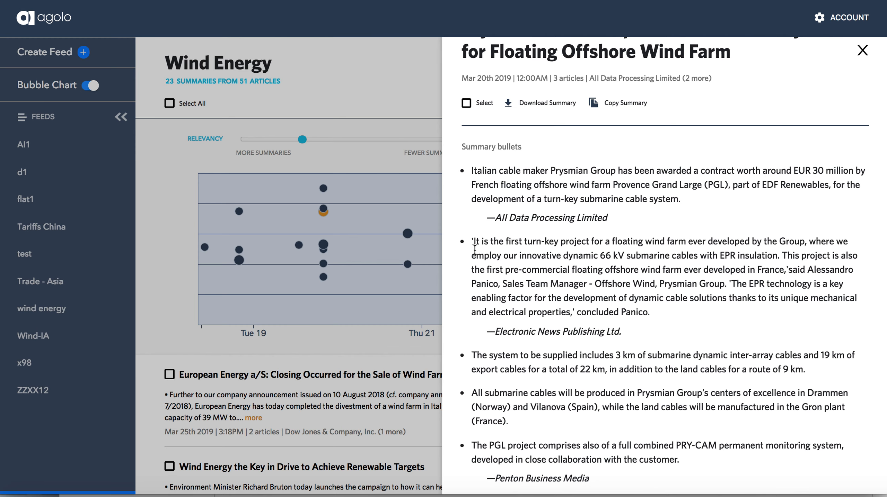
scroll("down", 3)
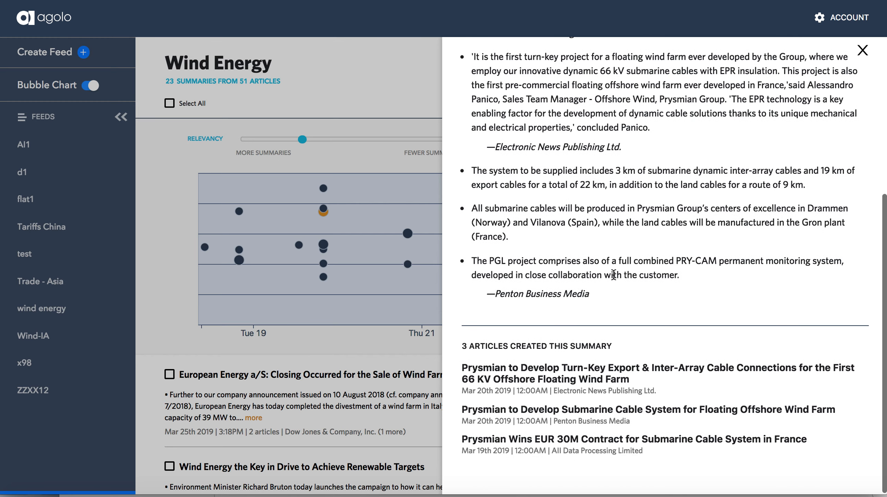
mouse_move(671, 419)
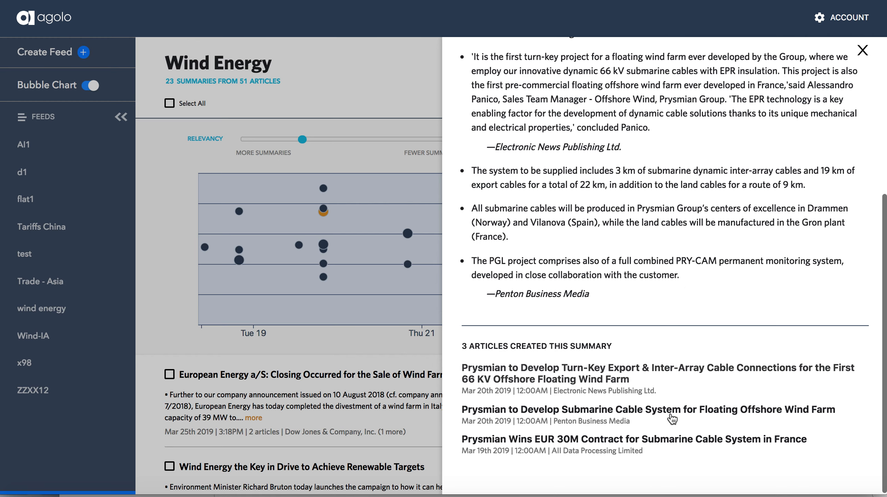
left_click(647, 410)
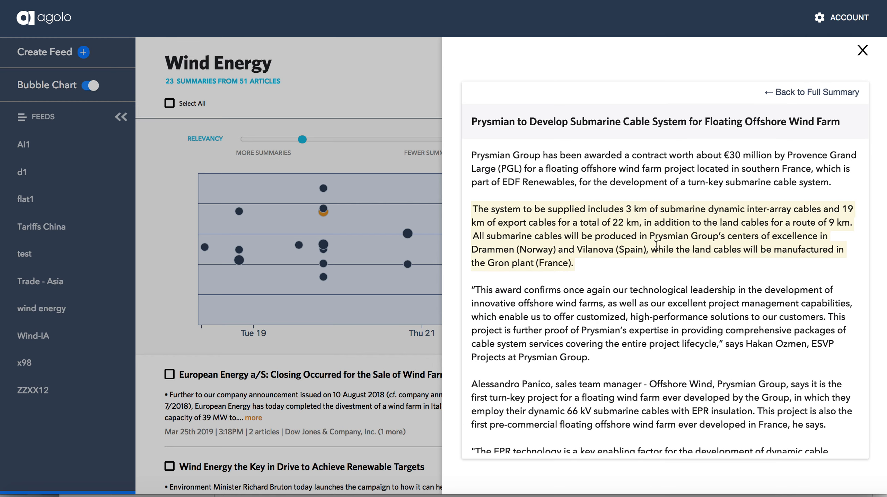
- Read through the article and close the panel to return to the feed
scroll("down", 3)
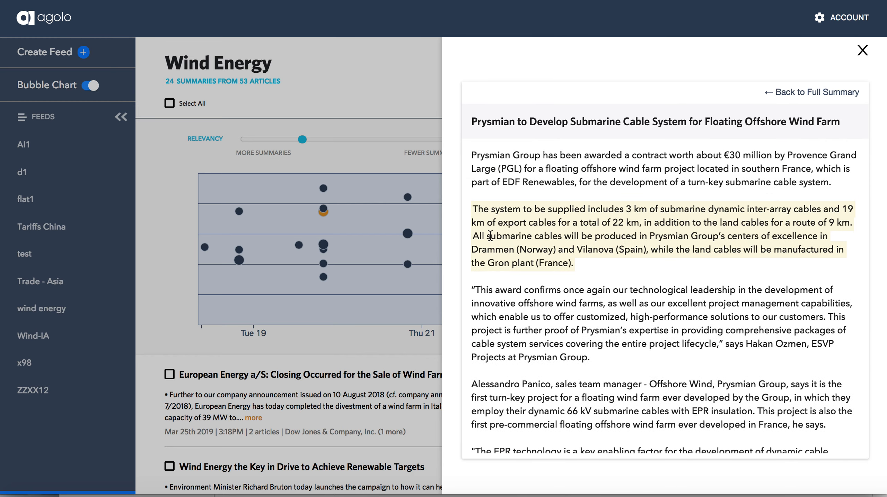
scroll("down", 3)
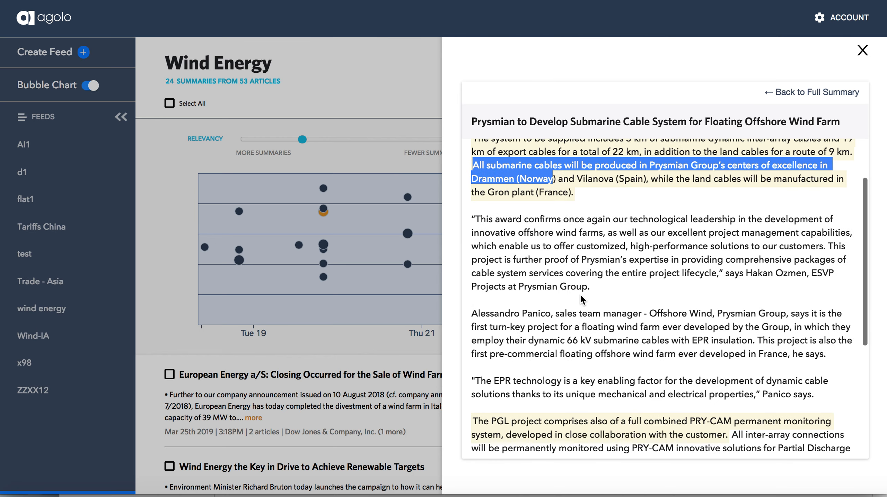
scroll("down", 3)
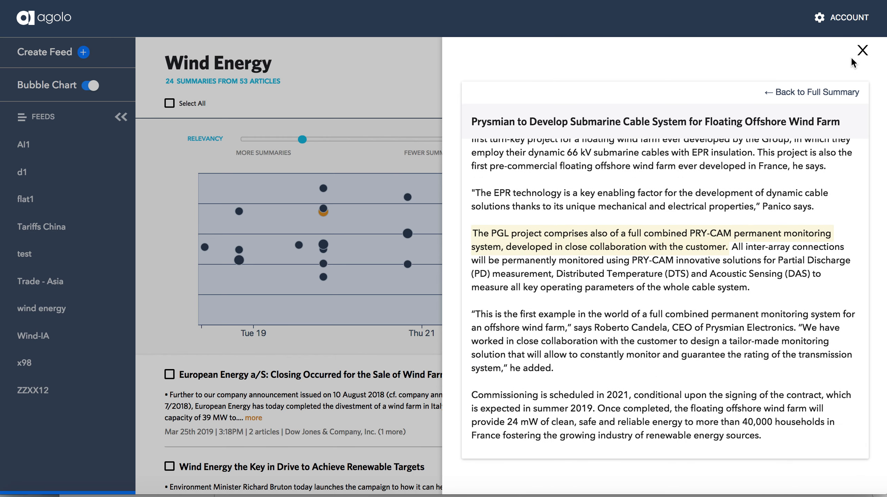
left_click(862, 50)
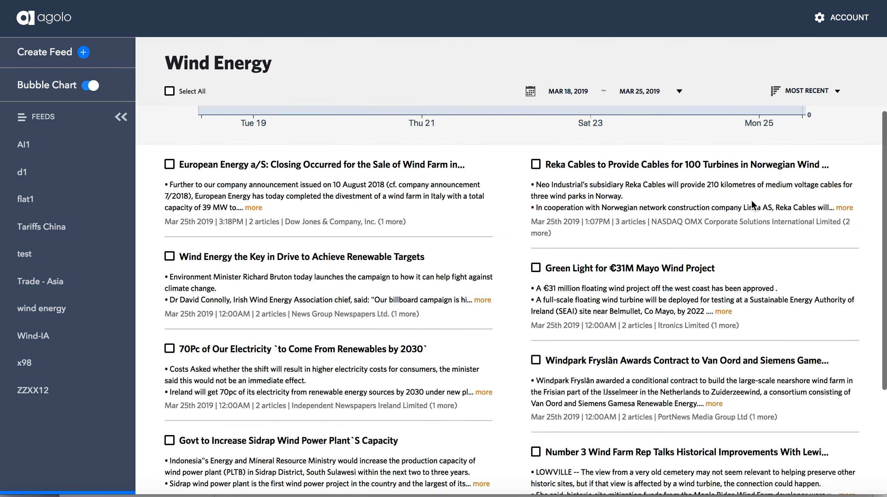
scroll("down", 3)
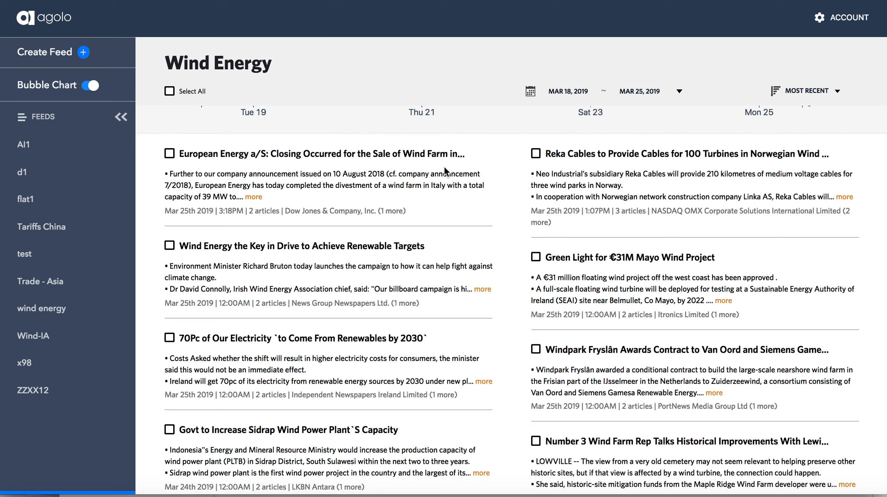
left_click(169, 153)
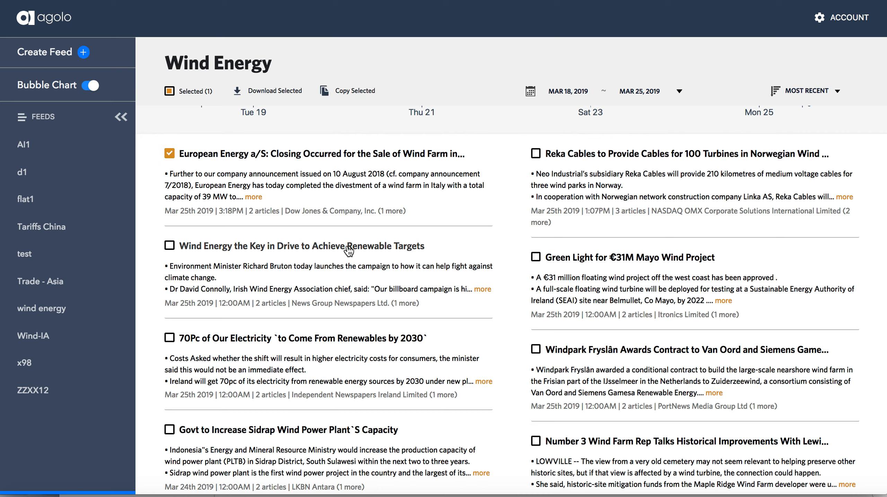
- Select the 70Pc of Our Electricity and €31M Mayo Wind Project summaries
left_click(535, 257)
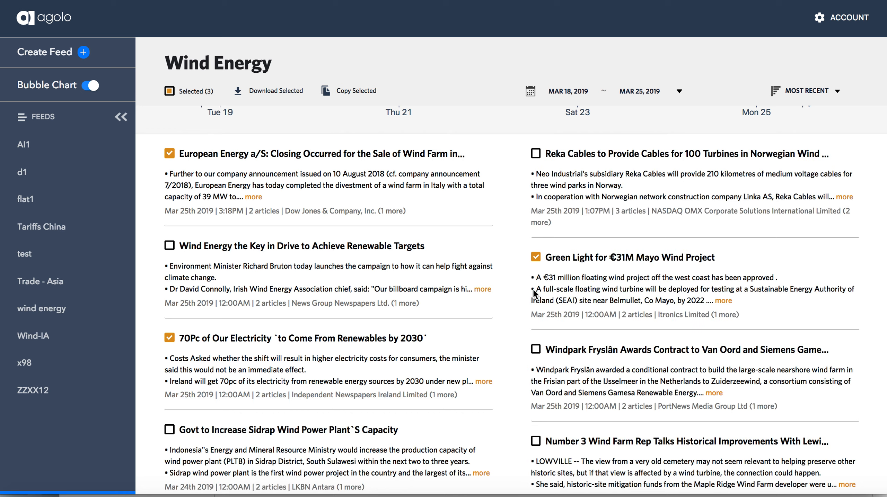
left_click(355, 90)
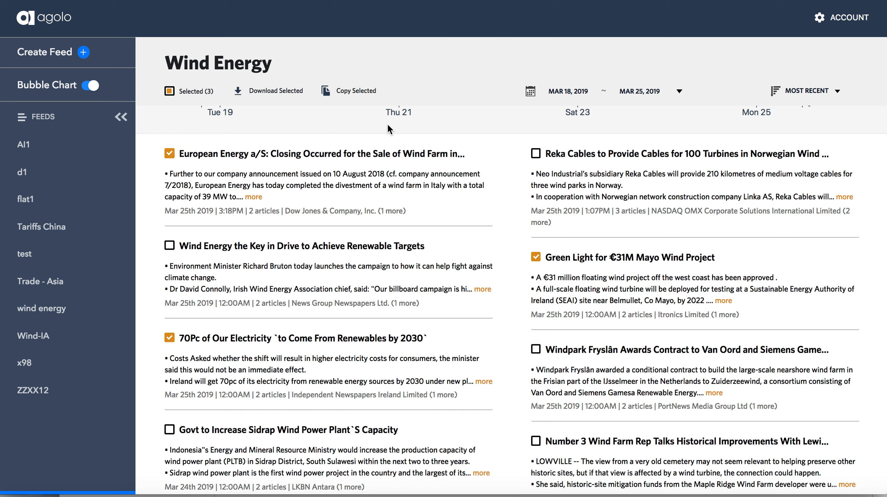
mouse_move(681, 144)
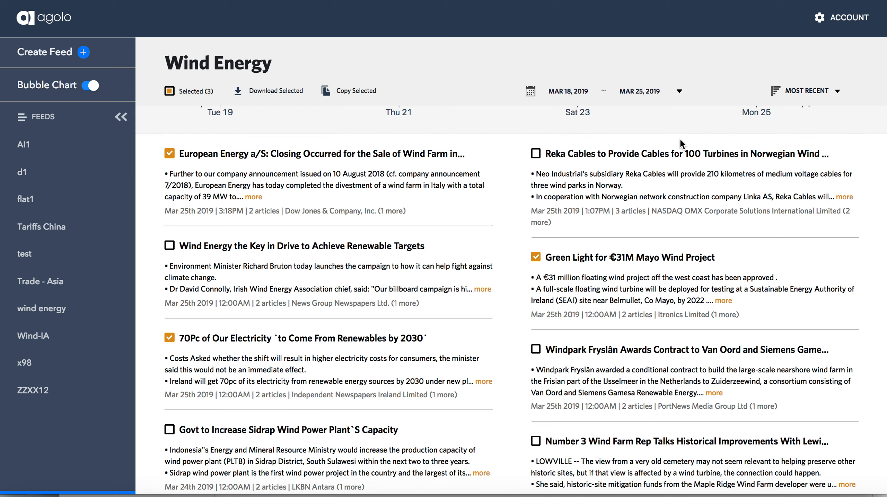
mouse_move(795, 164)
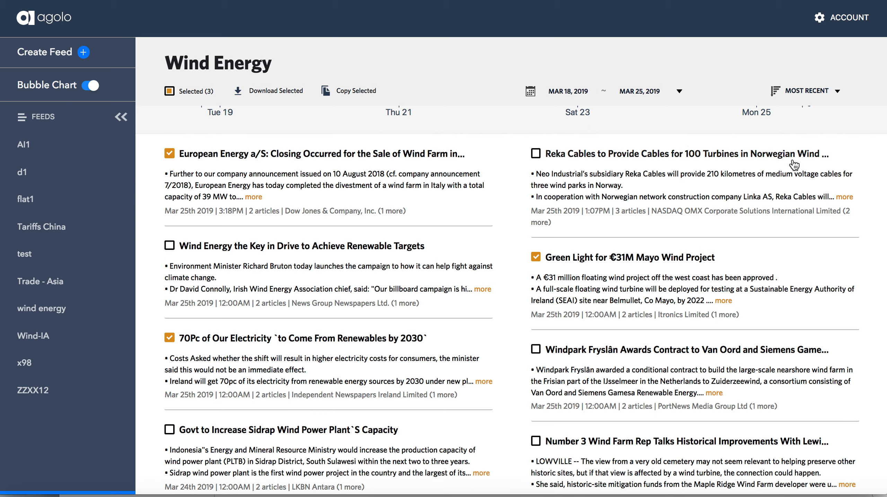